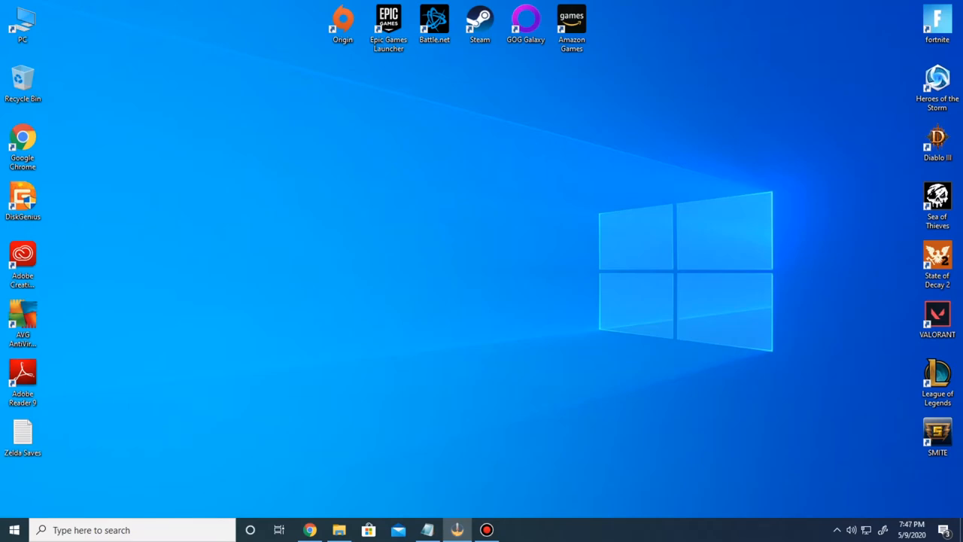
Launch Chrome and reach the Amazon page for the REDGO USB video capture adapter.
{"action": "left_click", "coordinate": [310, 530]}
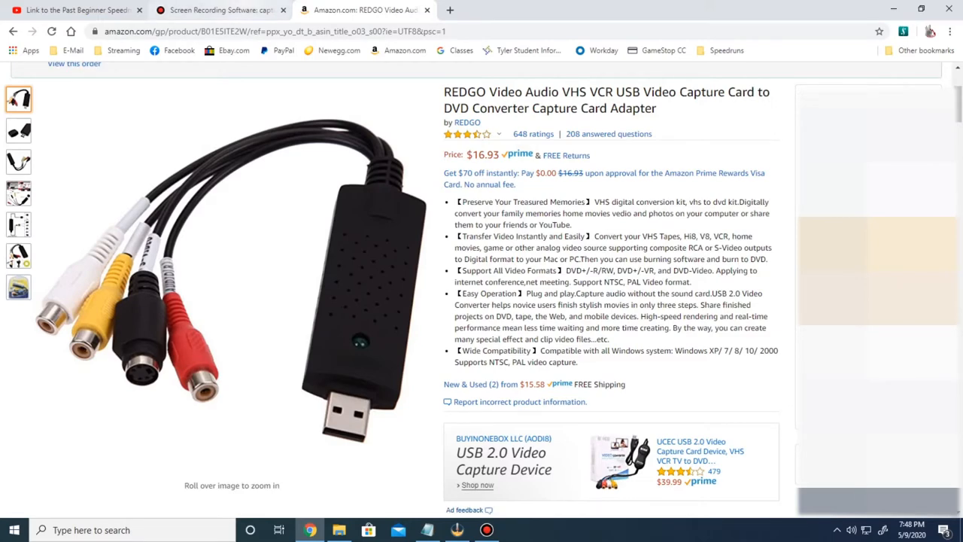
Browse the bandicam.com feature carousel slides, then have the Bandicam recorder running.
{"action": "left_click", "coordinate": [218, 9]}
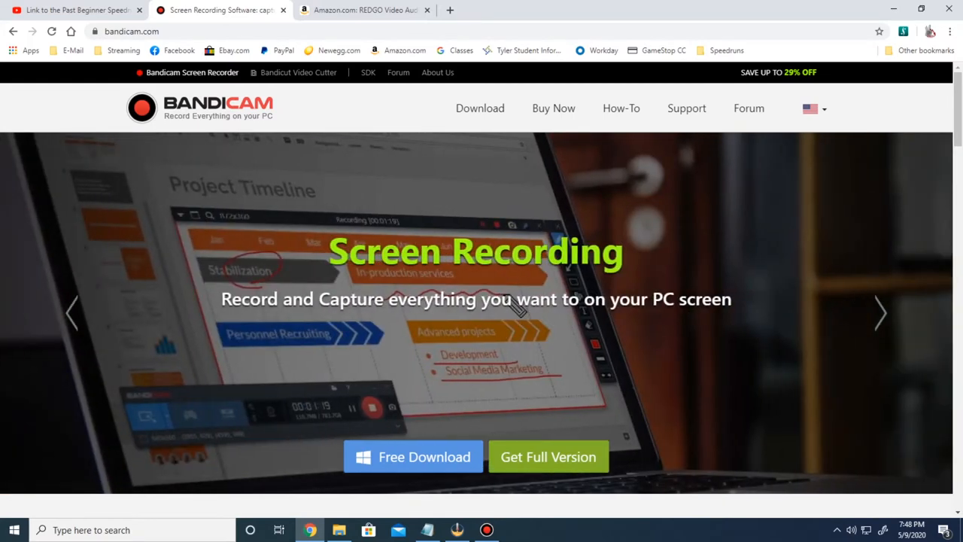
{"action": "left_click", "coordinate": [879, 313]}
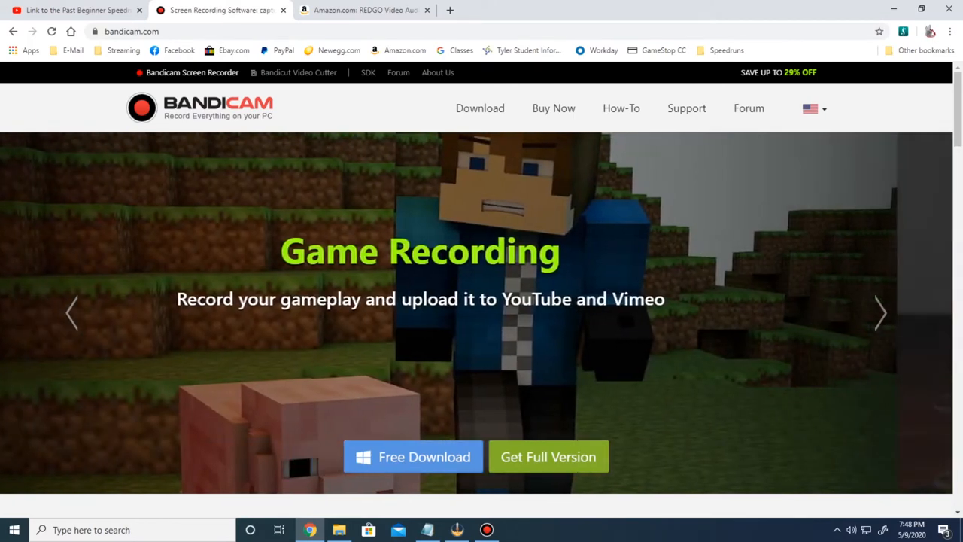
{"action": "left_click", "coordinate": [880, 313]}
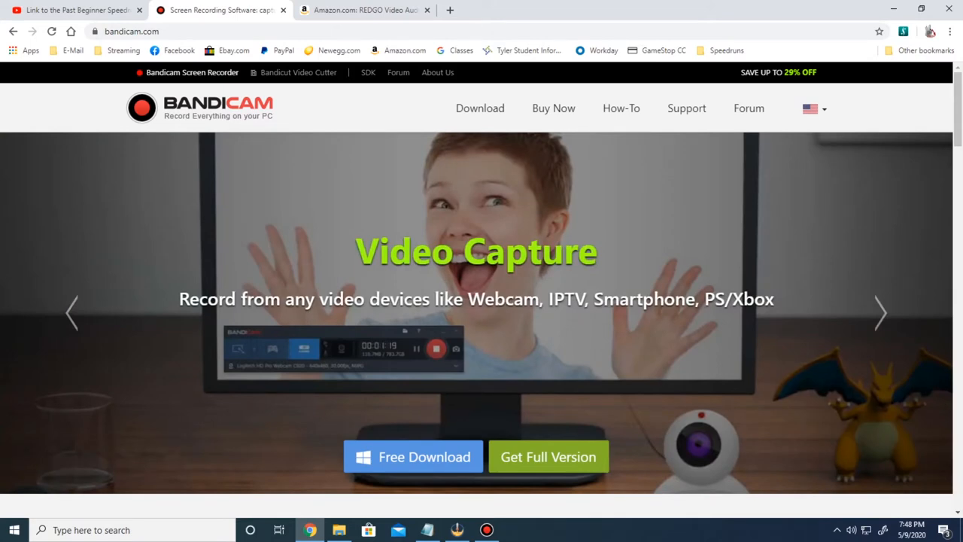
{"action": "left_click", "coordinate": [881, 313]}
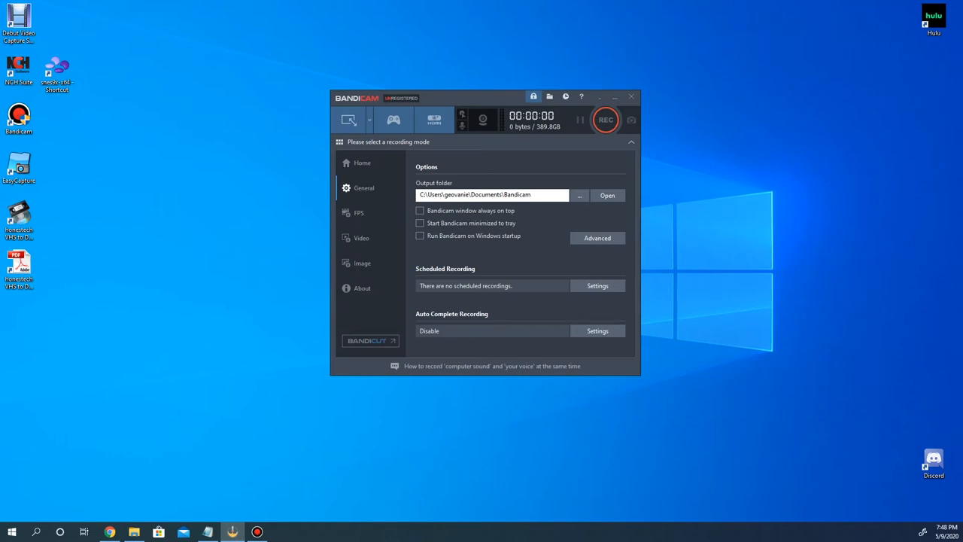
Switch to device recording mode and select AV TO USB2.0, showing its preview window.
{"action": "left_click", "coordinate": [434, 121]}
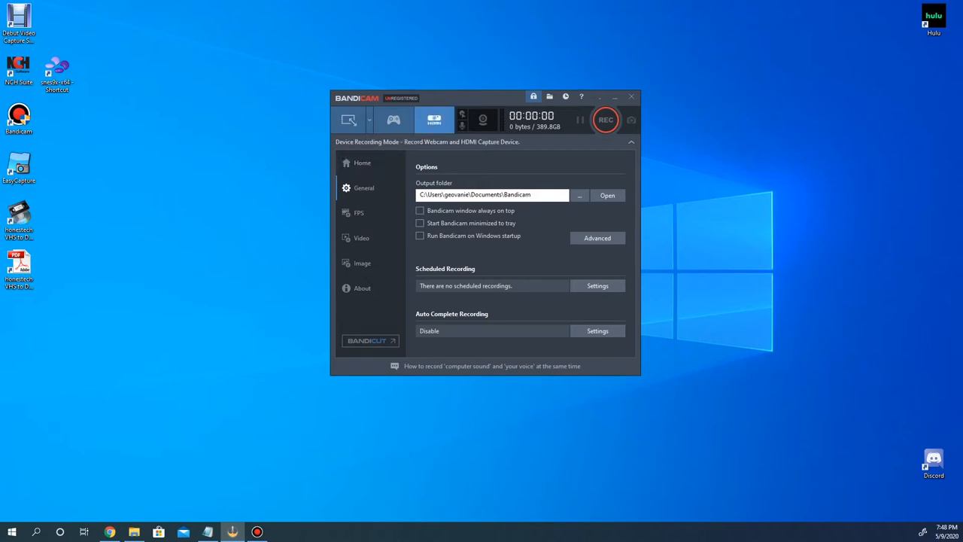
{"action": "left_click", "coordinate": [433, 120]}
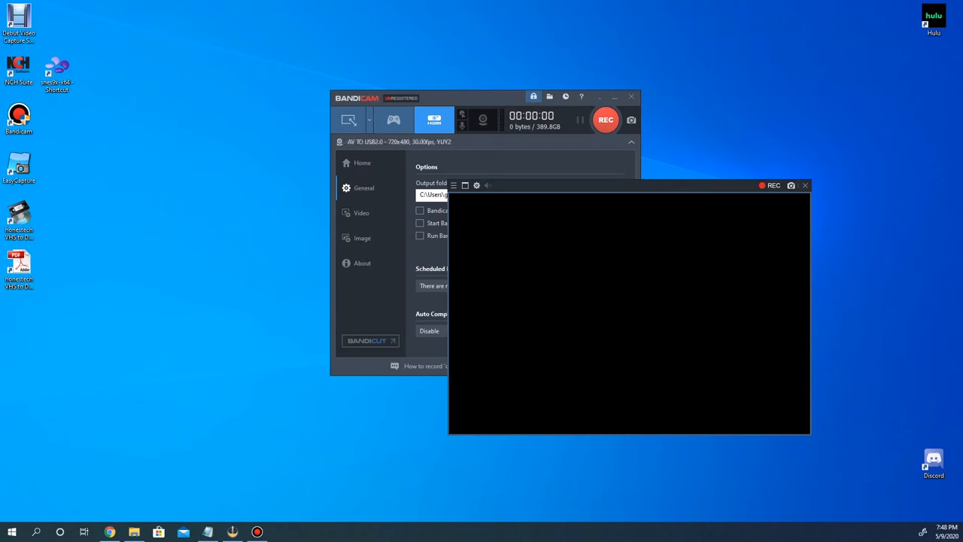
{"action": "mouse_move", "coordinate": [475, 185]}
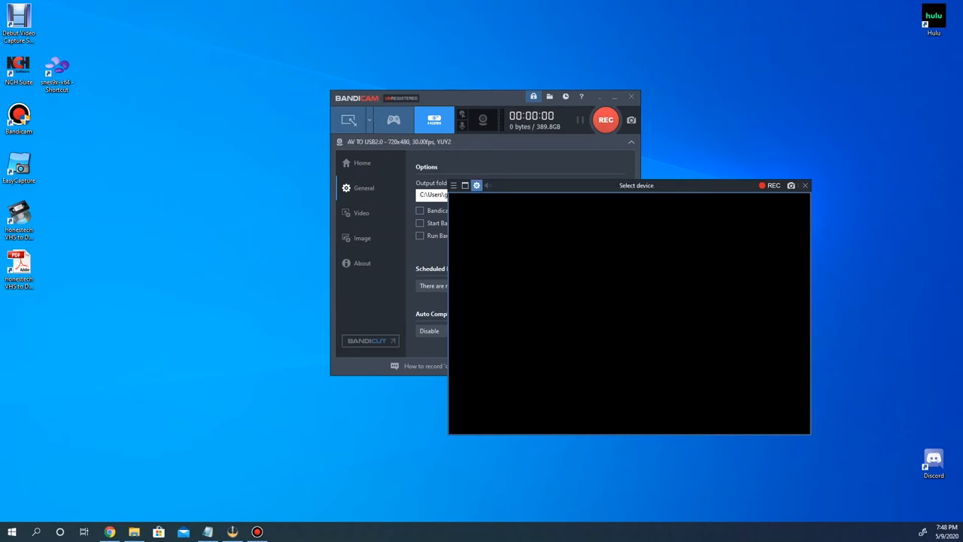
Confirm AV TO USB2.0 at 720x480, 30 fps as the capture device in device settings.
{"action": "left_click", "coordinate": [476, 185]}
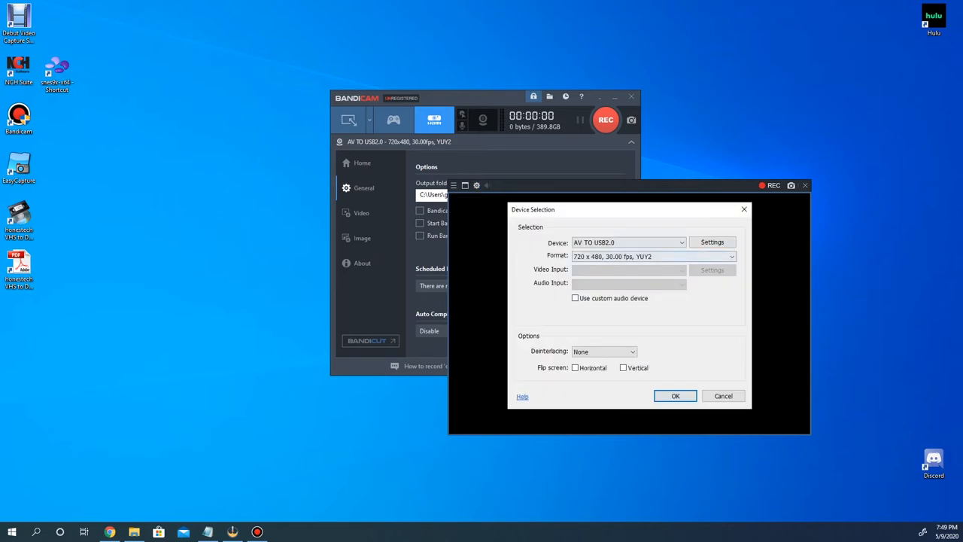
{"action": "left_click", "coordinate": [681, 242]}
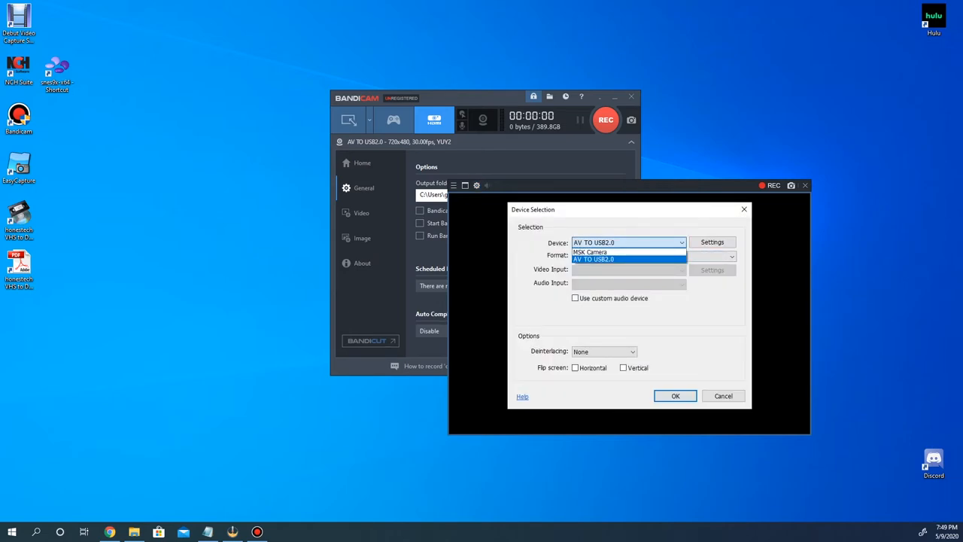
{"action": "left_click", "coordinate": [731, 256]}
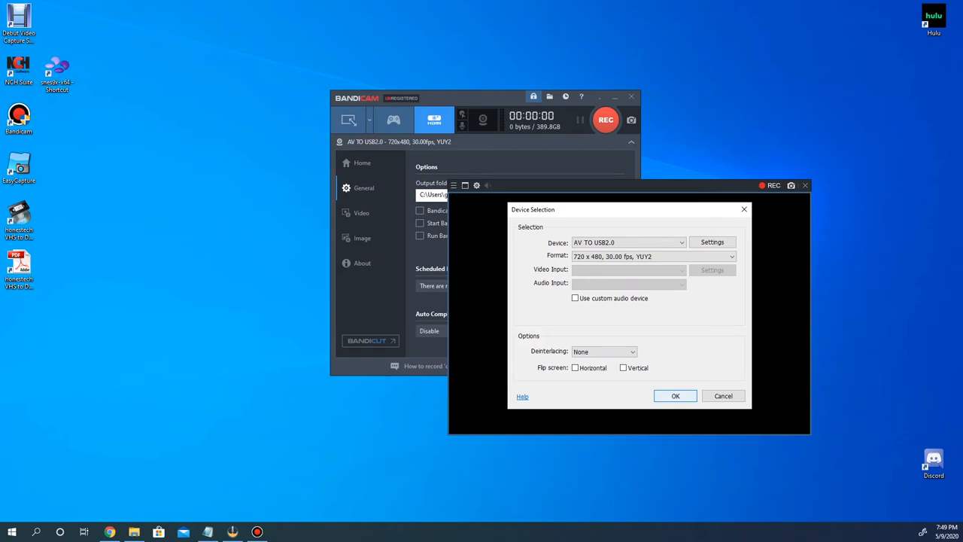
{"action": "left_click", "coordinate": [674, 396]}
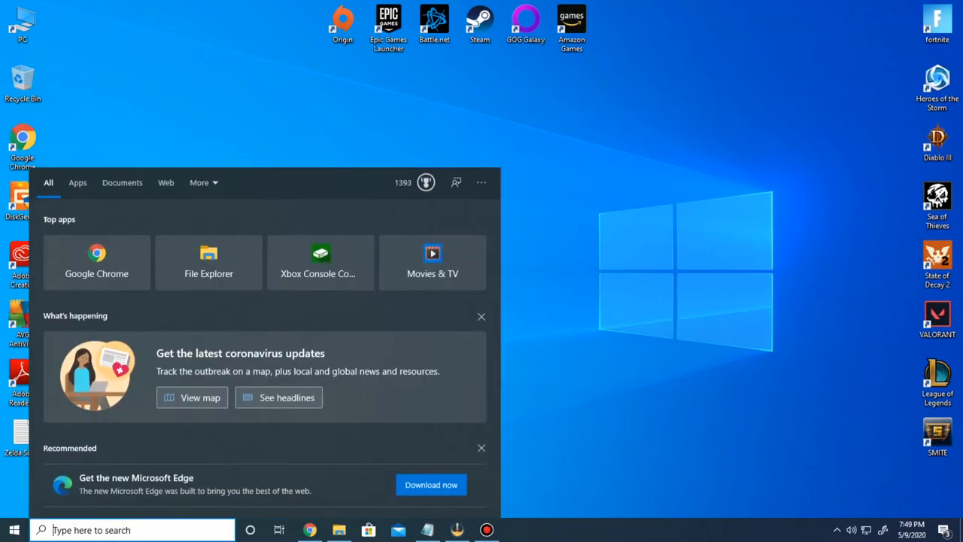
Search Windows for 'sound' and open the Sound settings page.
{"action": "type", "text": "sound"}
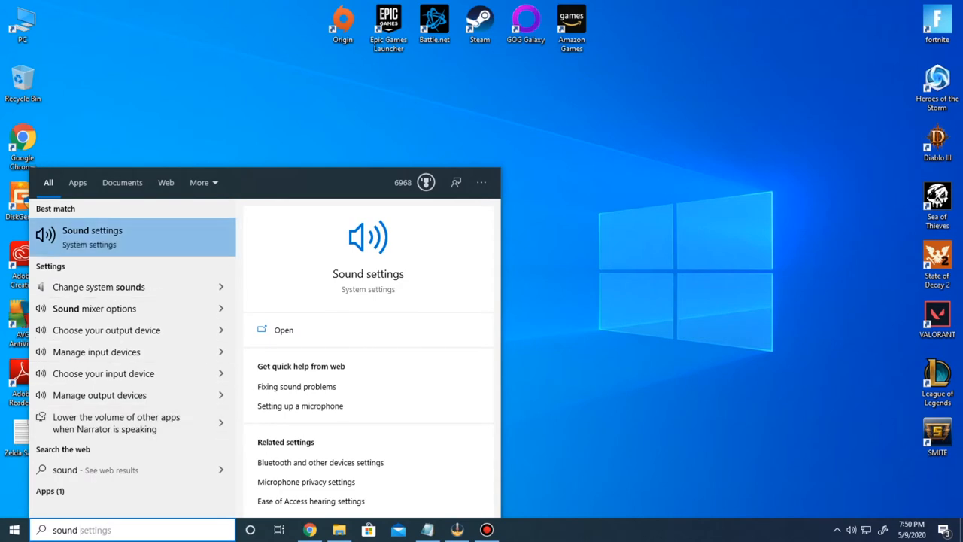
{"action": "left_click", "coordinate": [283, 330]}
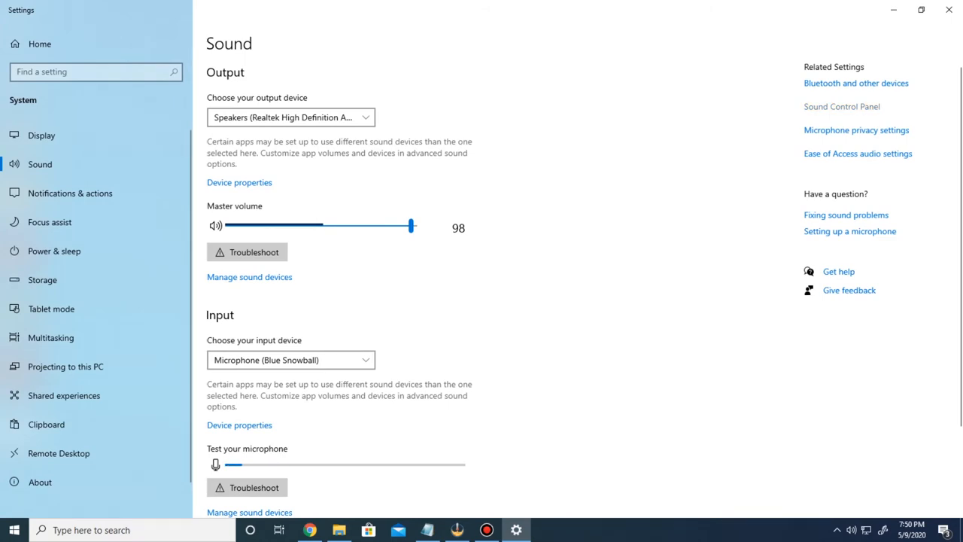
Go to the Sound Control Panel's Recording tab and select the AV TO USB2.0 microphone.
{"action": "left_click", "coordinate": [839, 106]}
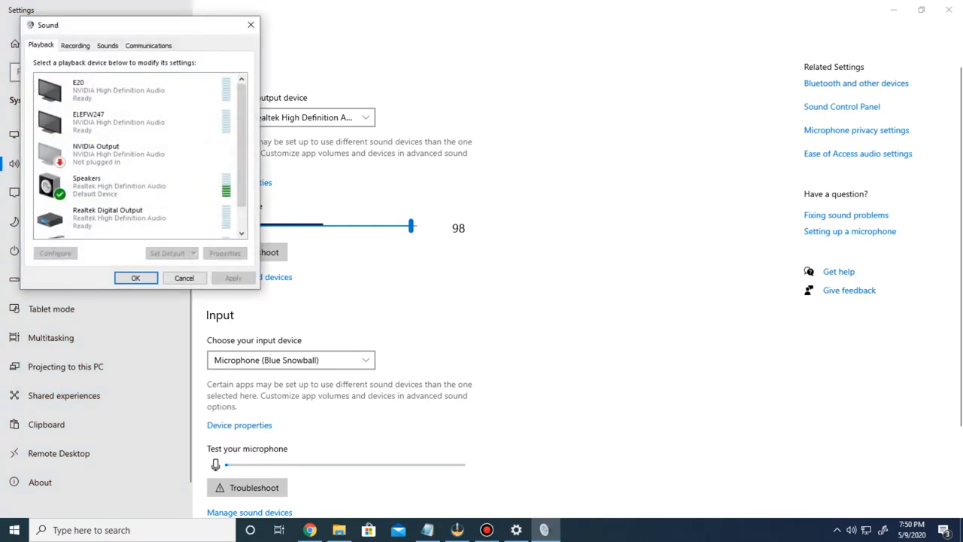
{"action": "left_click", "coordinate": [75, 45]}
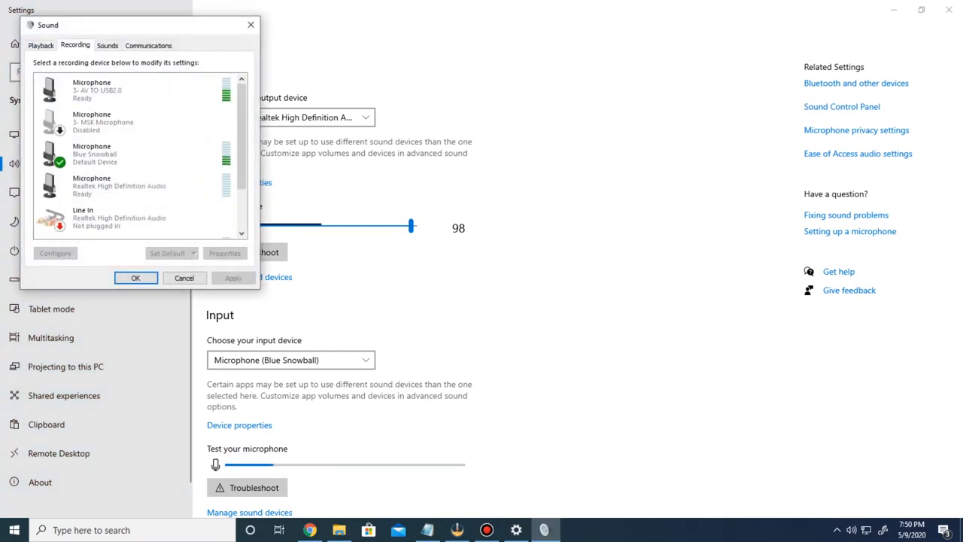
{"action": "left_click", "coordinate": [113, 91]}
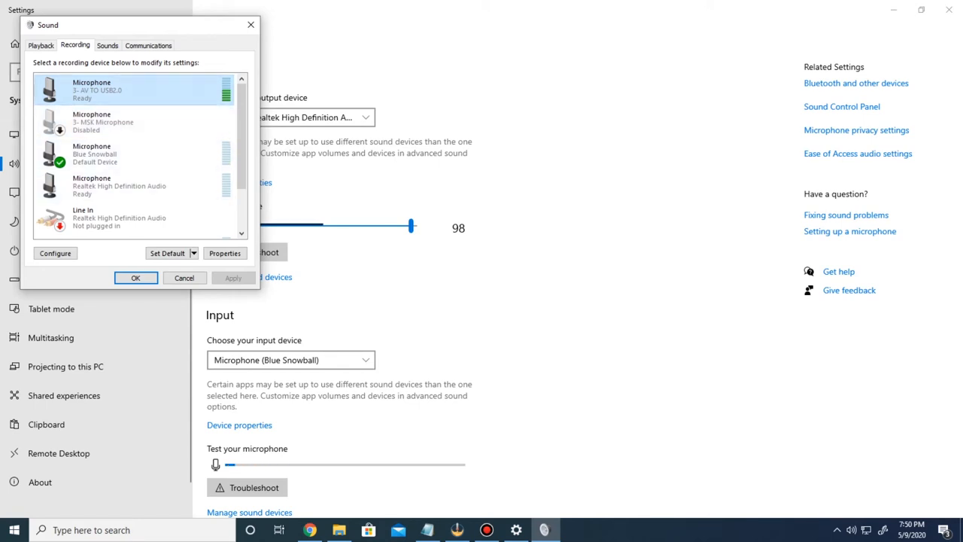
Compare with the Blue Snowball, reselect AV TO USB2.0 and open its properties.
{"action": "left_click", "coordinate": [135, 153]}
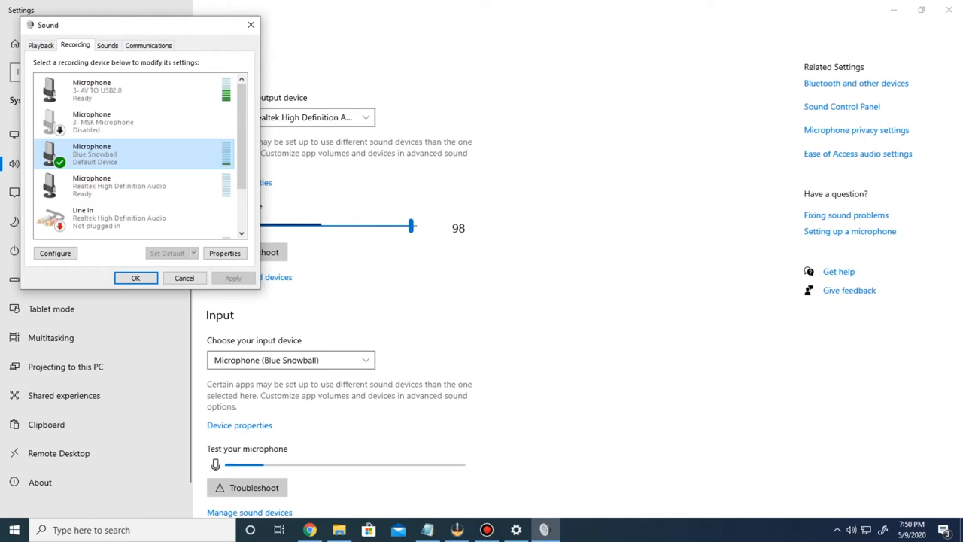
{"action": "left_click", "coordinate": [136, 90]}
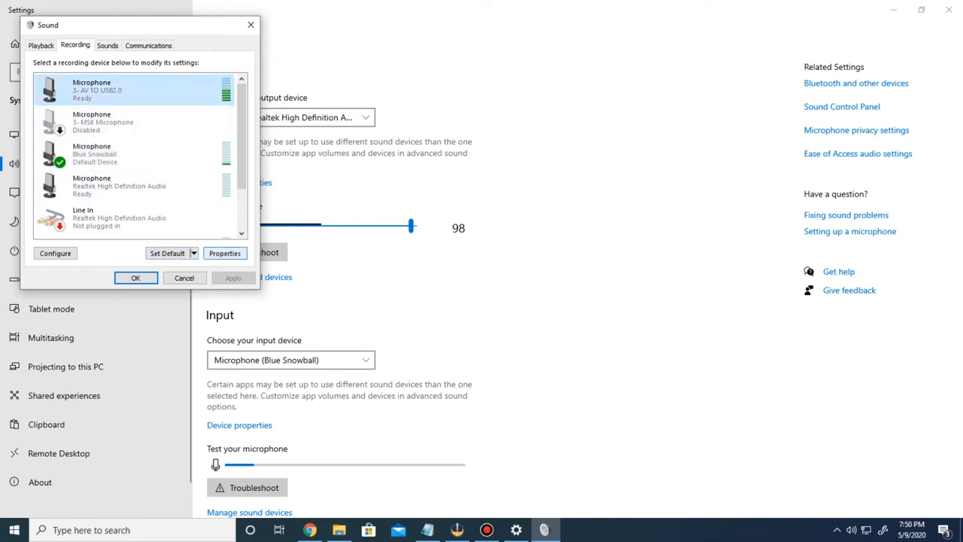
{"action": "left_click", "coordinate": [224, 253]}
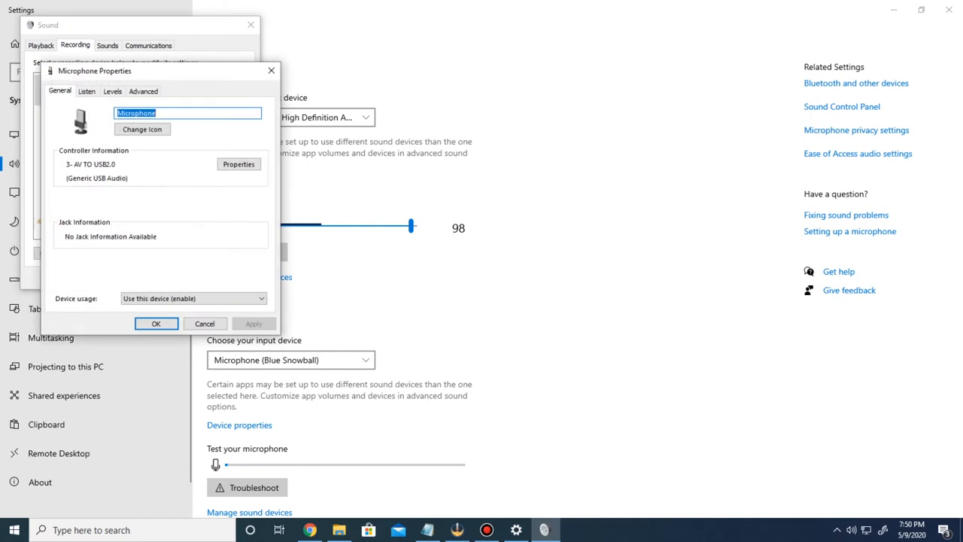
Verify 'Listen to this device' through default playback and level 80, then close with OK.
{"action": "left_click", "coordinate": [88, 90]}
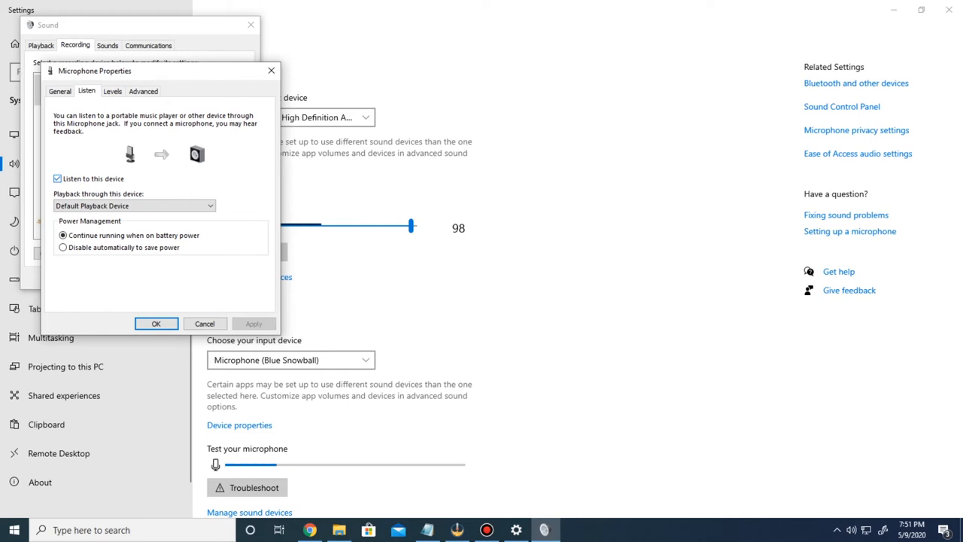
{"action": "left_click", "coordinate": [112, 90]}
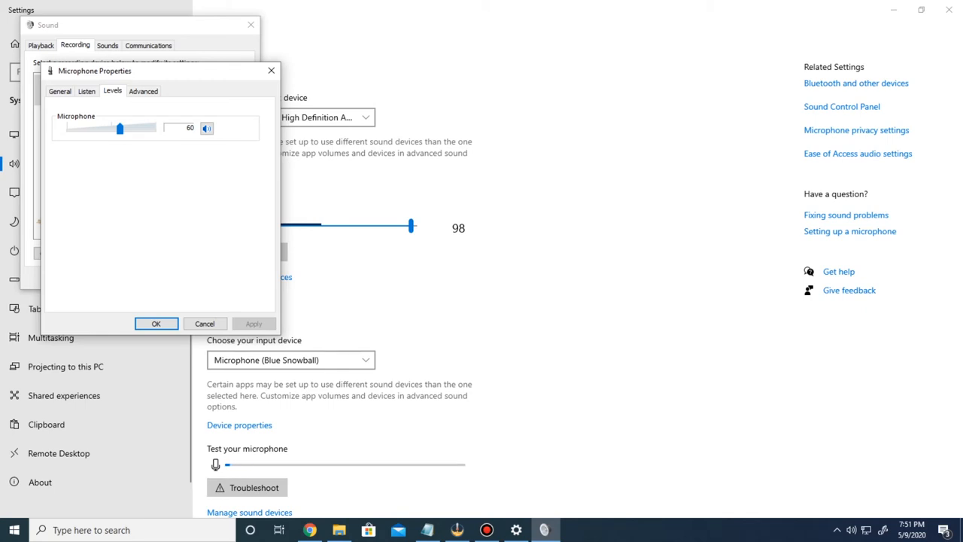
{"action": "left_click", "coordinate": [86, 90]}
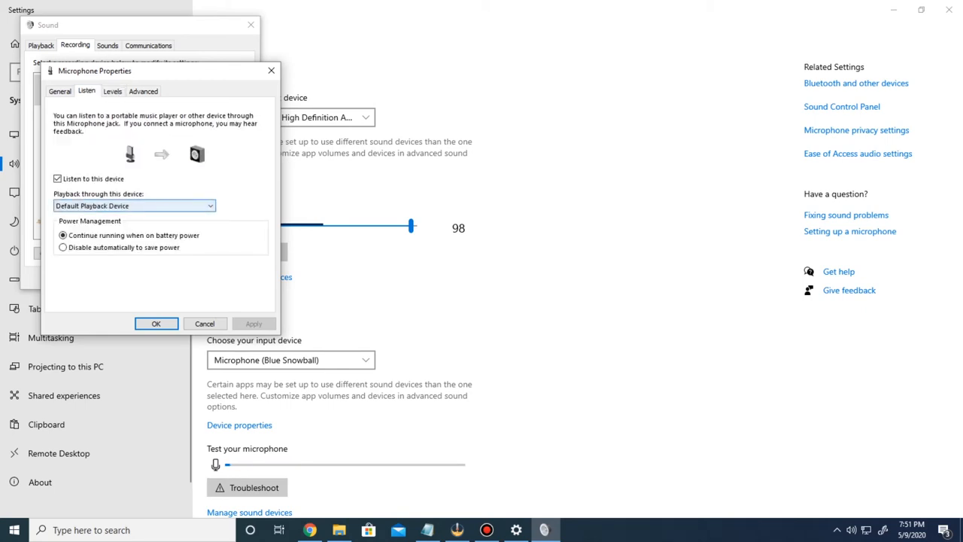
{"action": "left_click", "coordinate": [112, 90]}
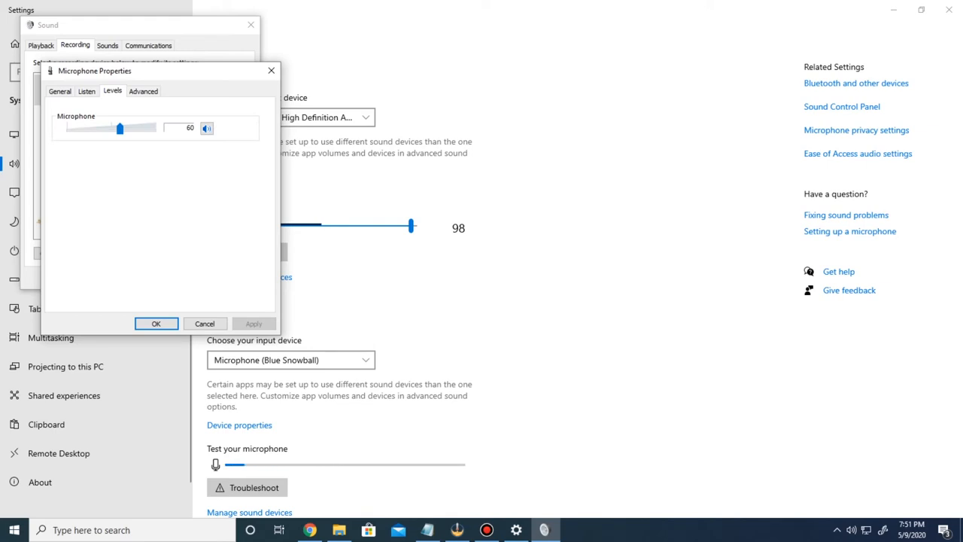
{"action": "left_click", "coordinate": [156, 322]}
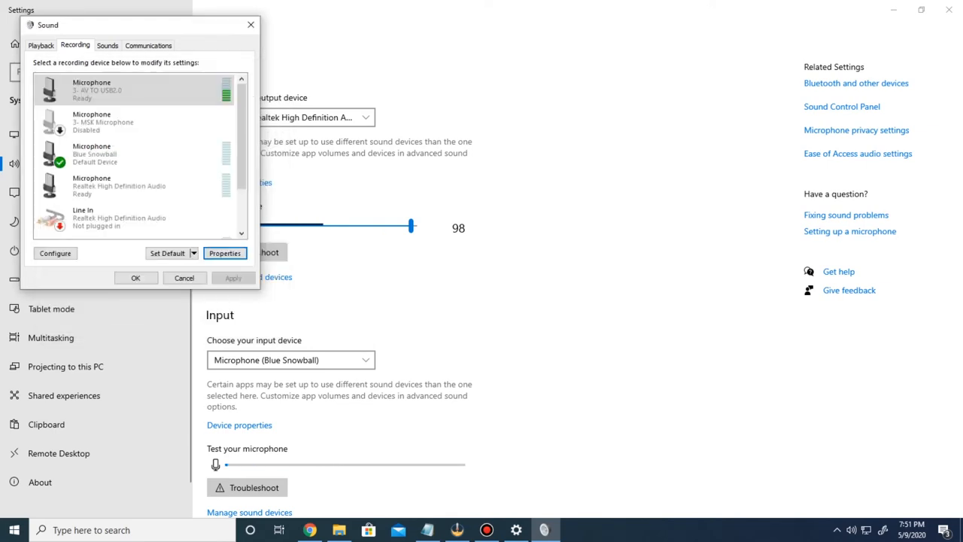